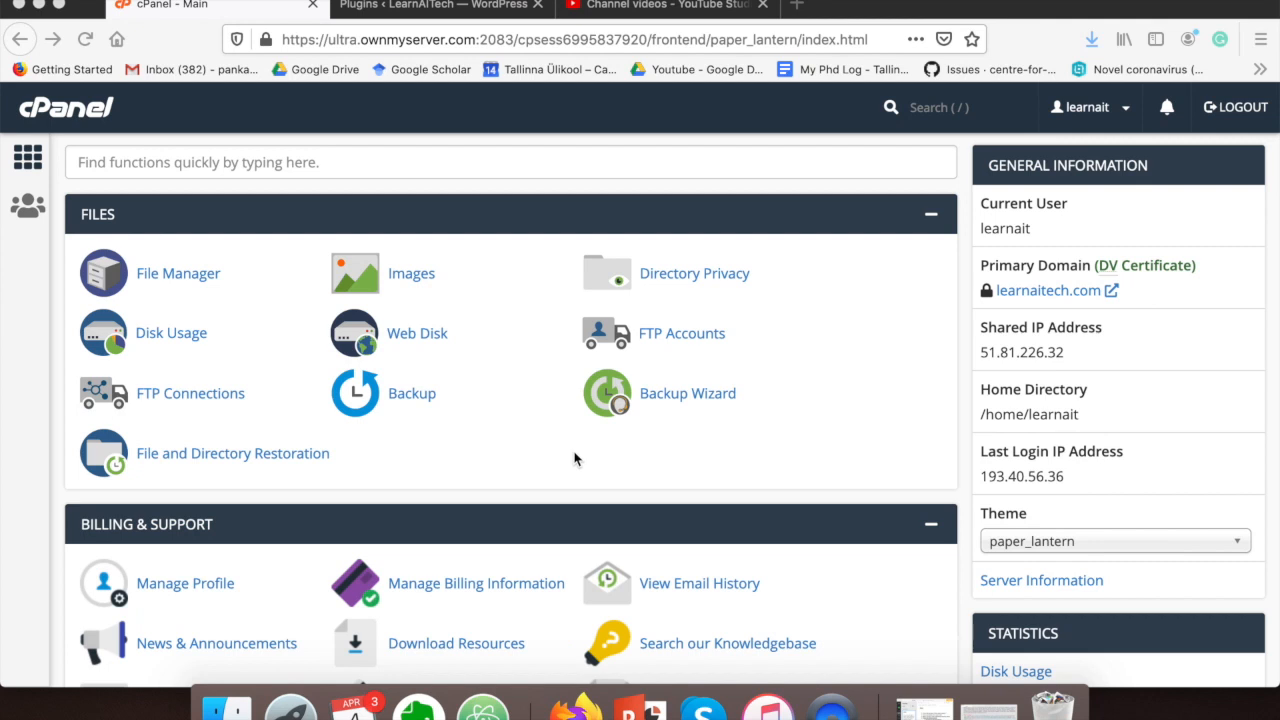
mouse_move(322, 348)
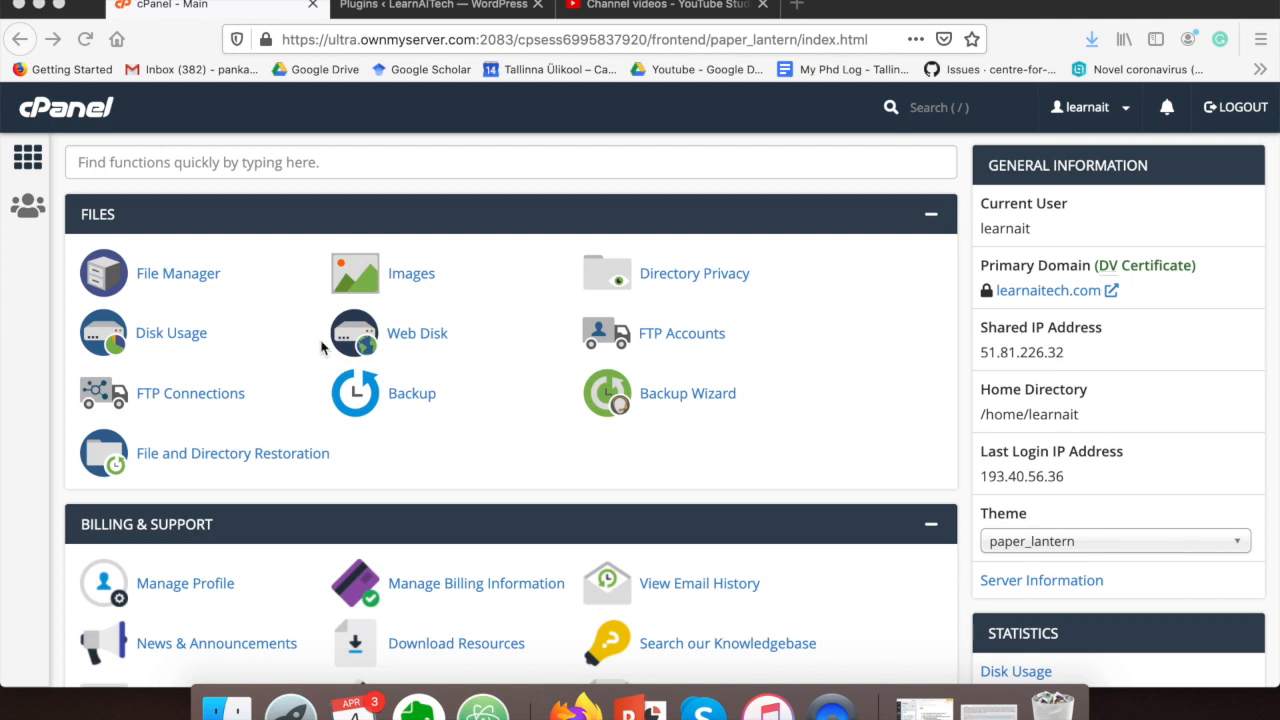
mouse_move(295, 328)
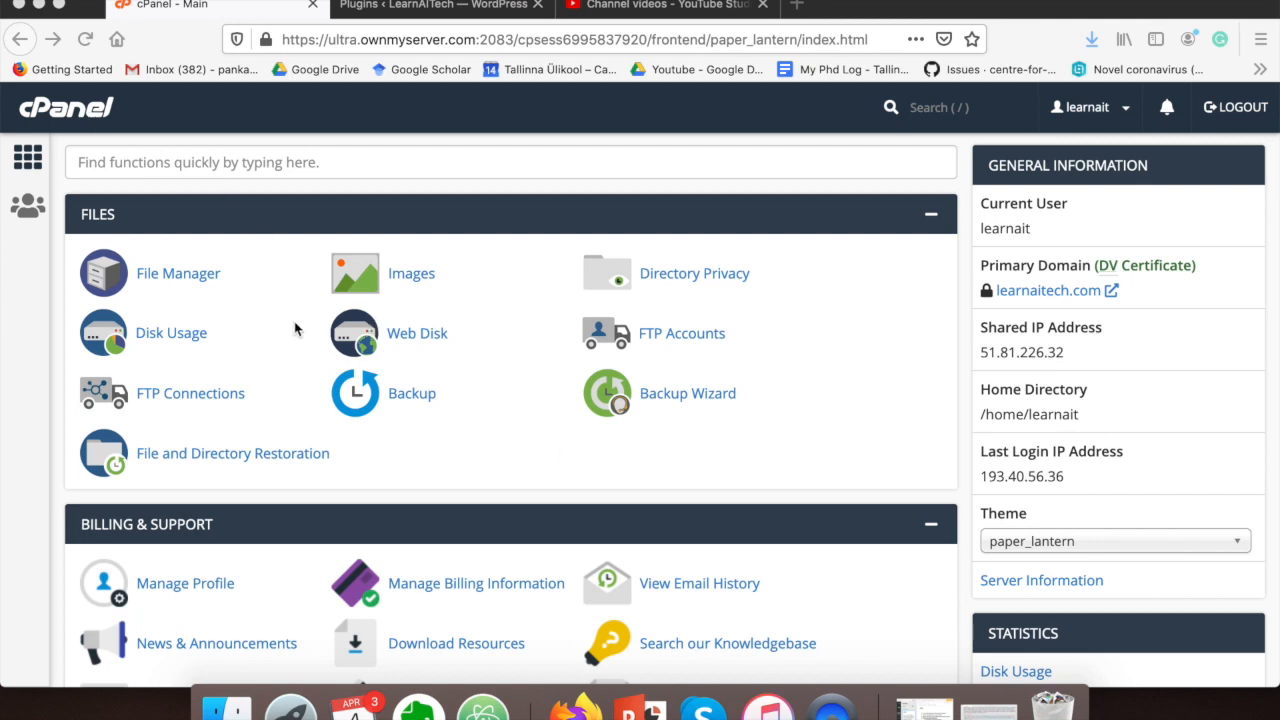
- Scroll the cPanel home page down to the Security and Software sections
scroll("down", 3)
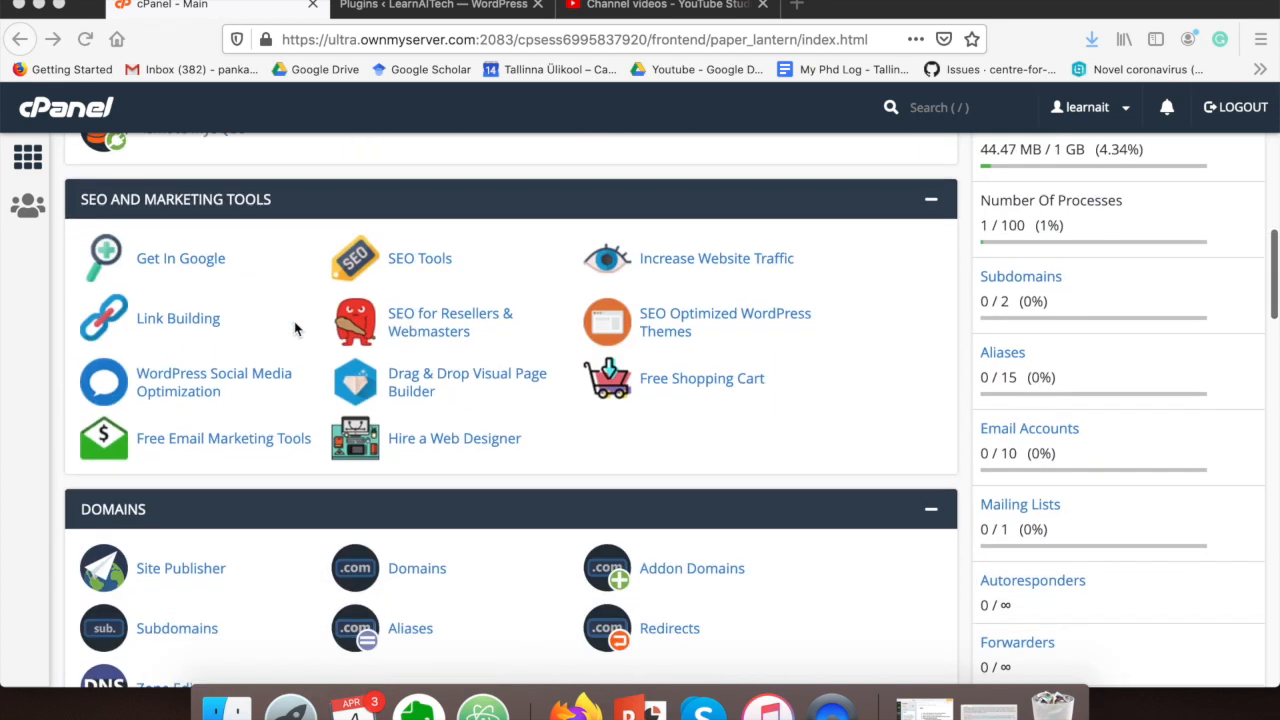
scroll("down", 3)
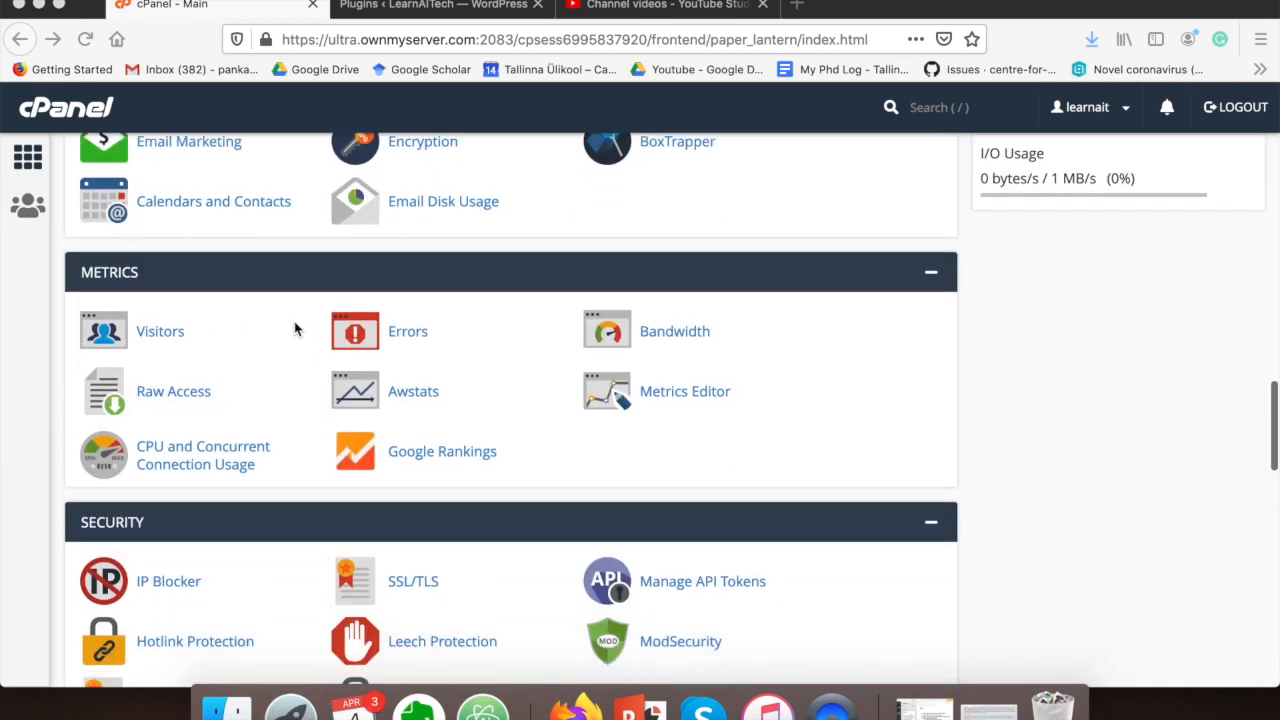
scroll("down", 3)
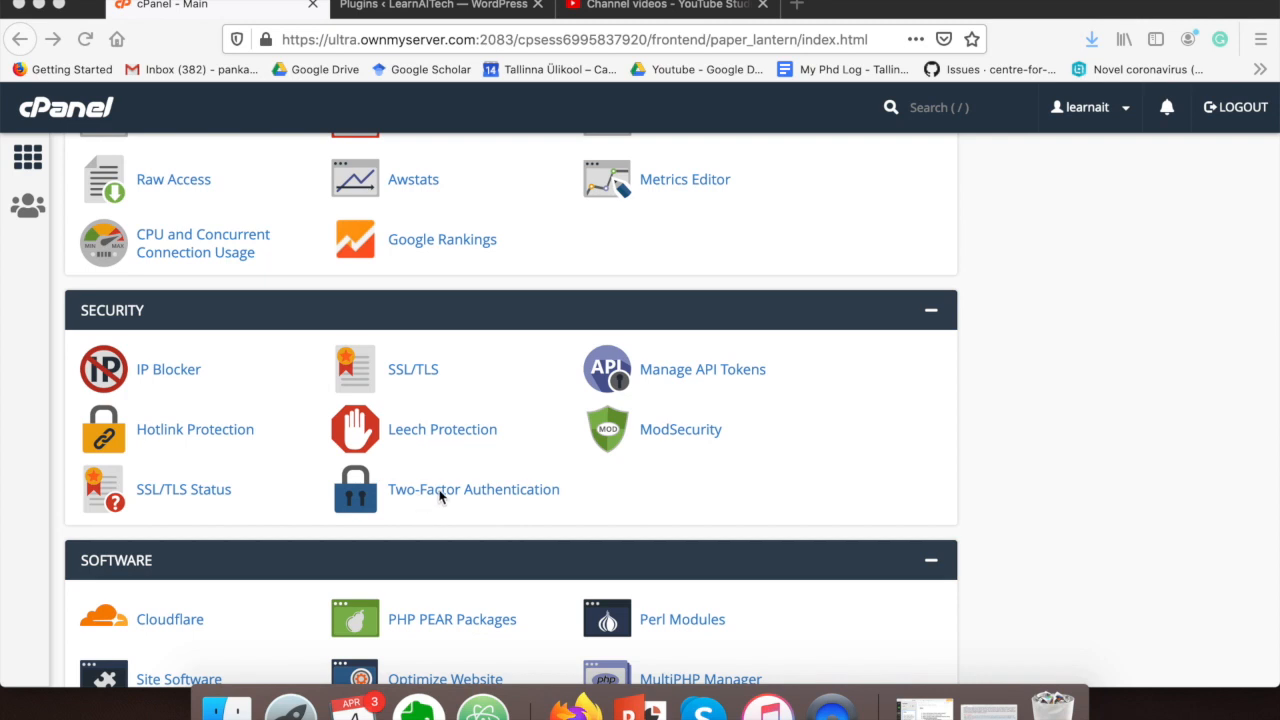
- Open Two-Factor Authentication under Security and start its setup
left_click(473, 489)
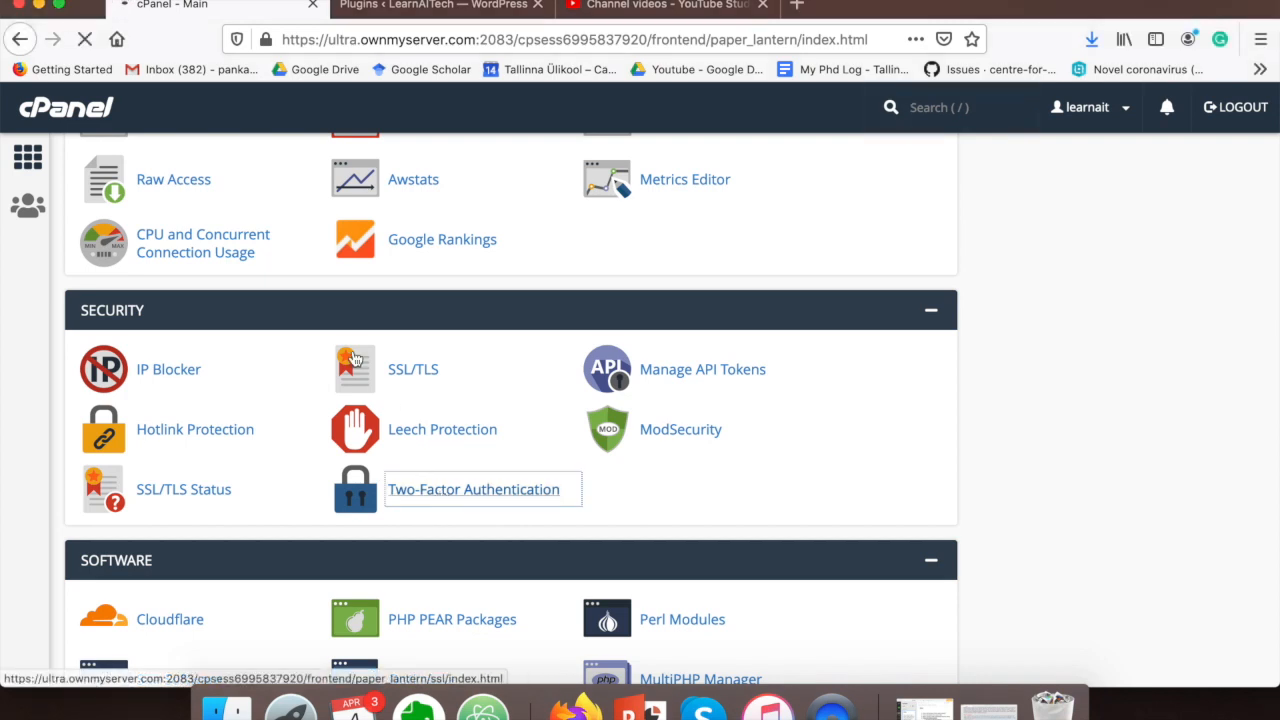
left_click(473, 489)
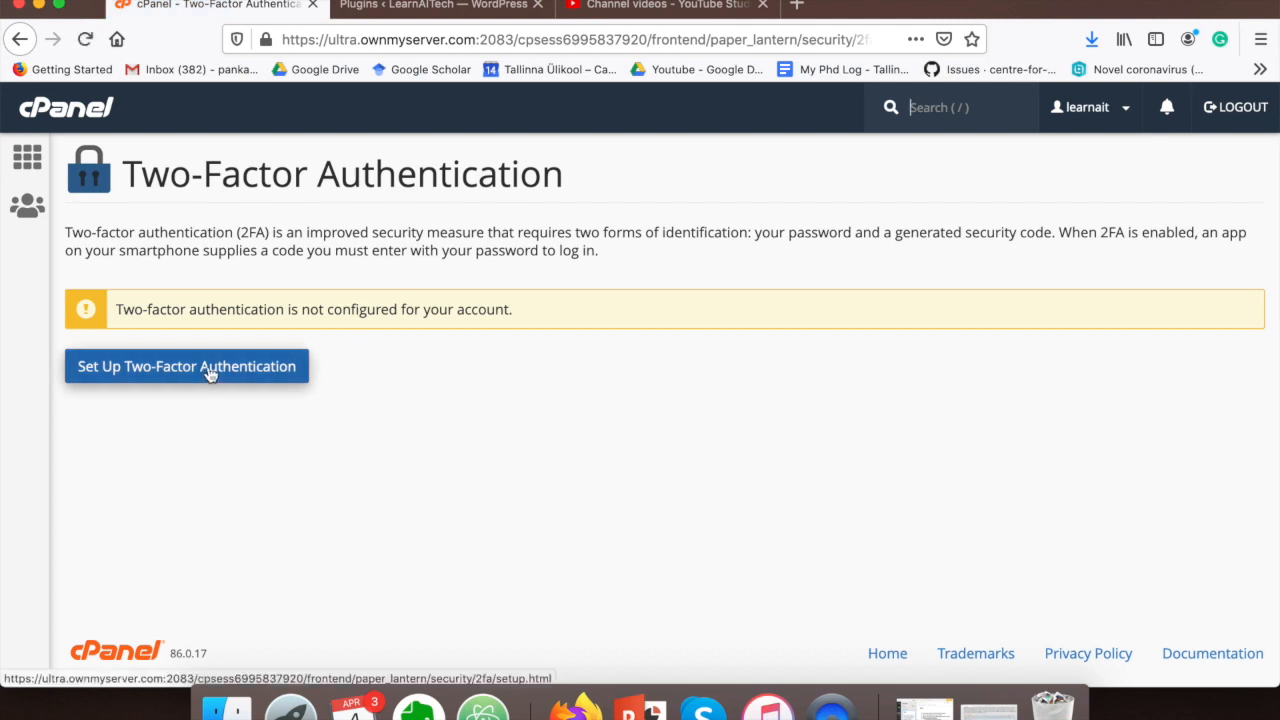
left_click(186, 366)
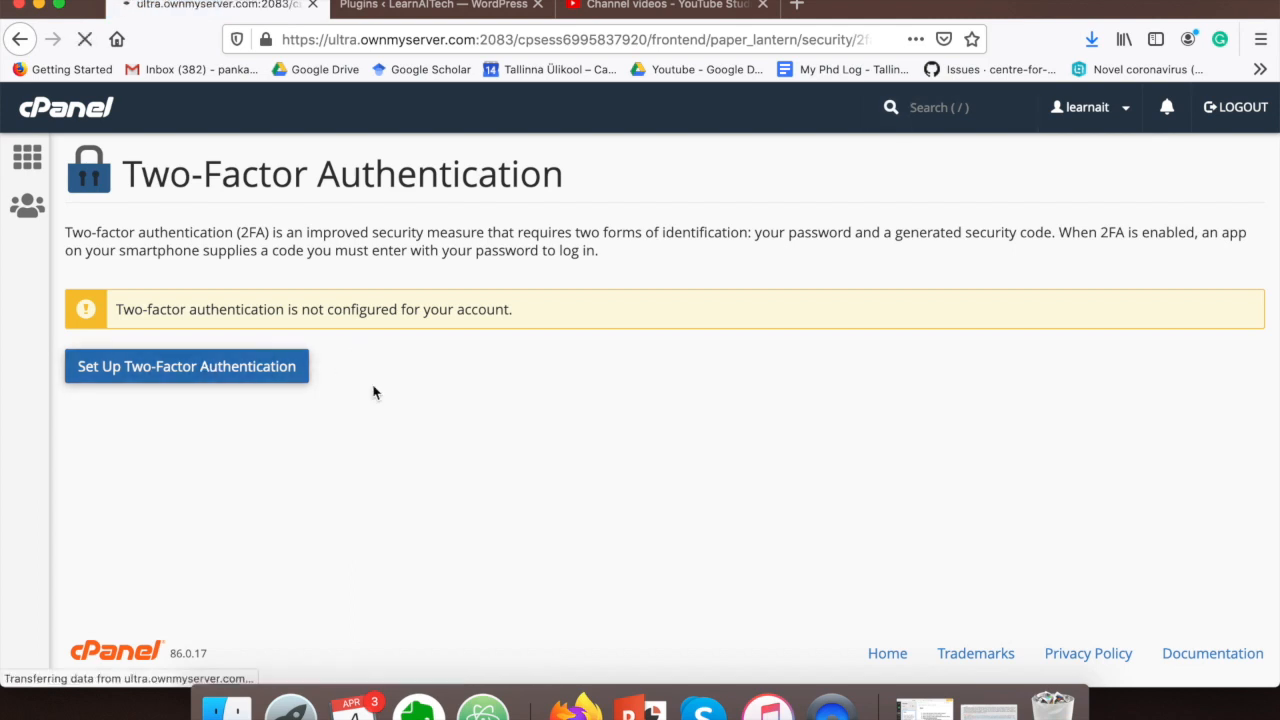
- Review Step 1's QR code and manual account key on the 2FA setup page
left_click(186, 366)
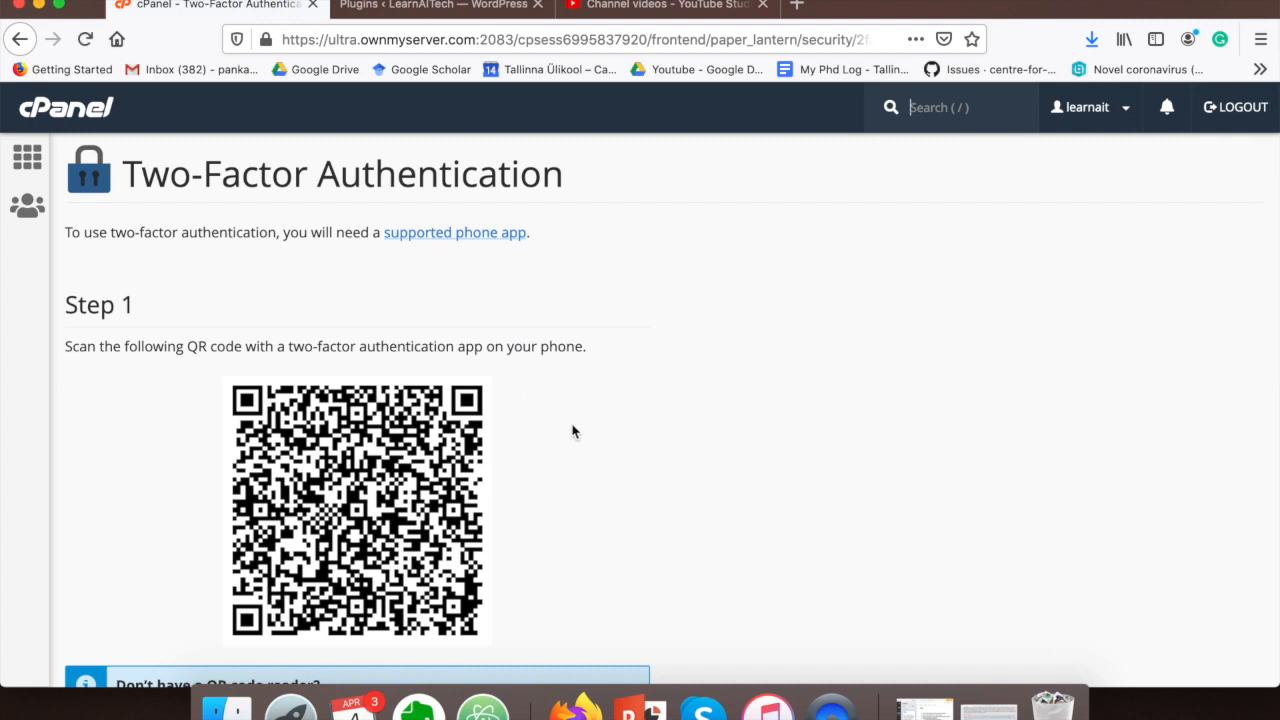
scroll("down", 3)
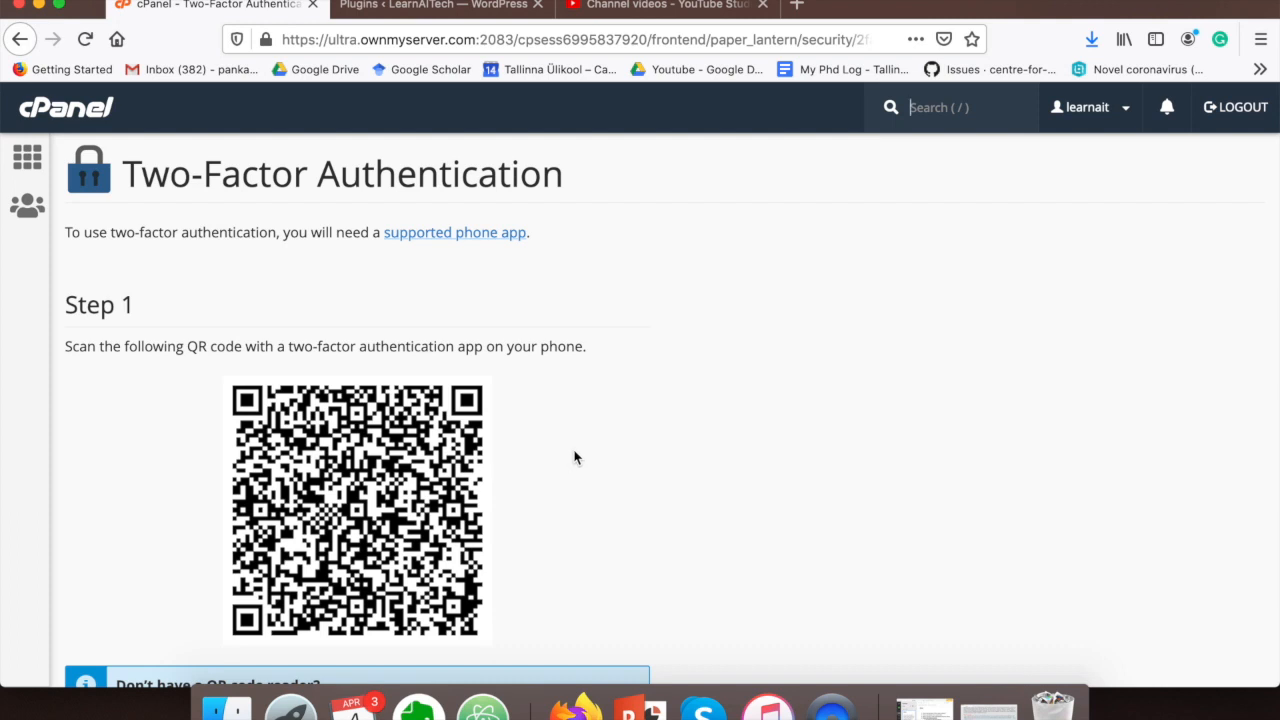
scroll("down", 3)
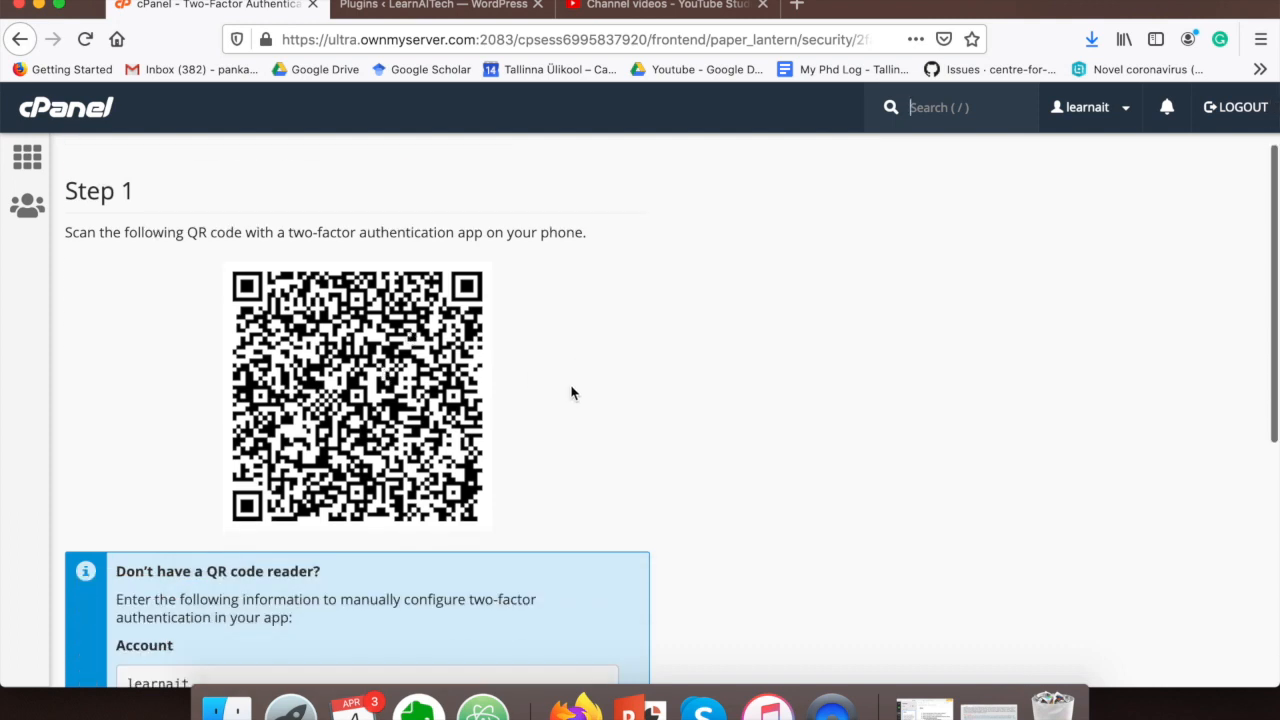
scroll("up", 3)
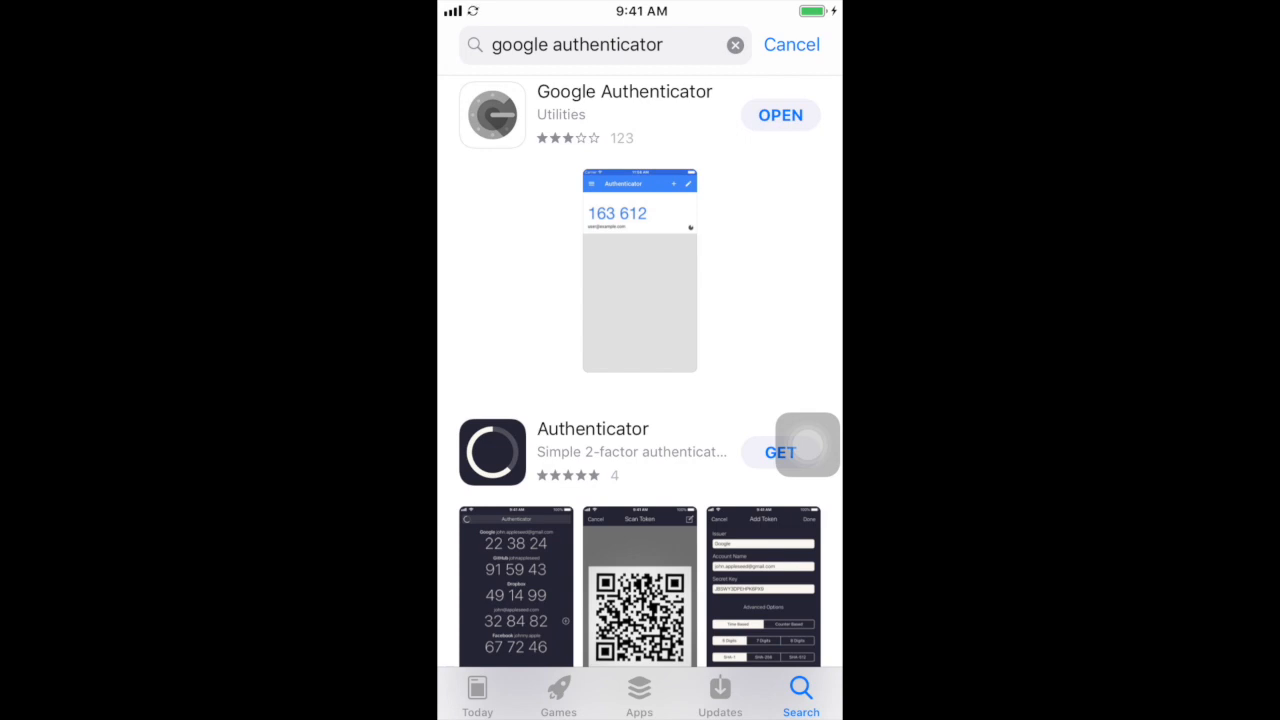
- Launch Google Authenticator, begin setup, and choose to add an account by scanning a barcode
left_click(780, 115)
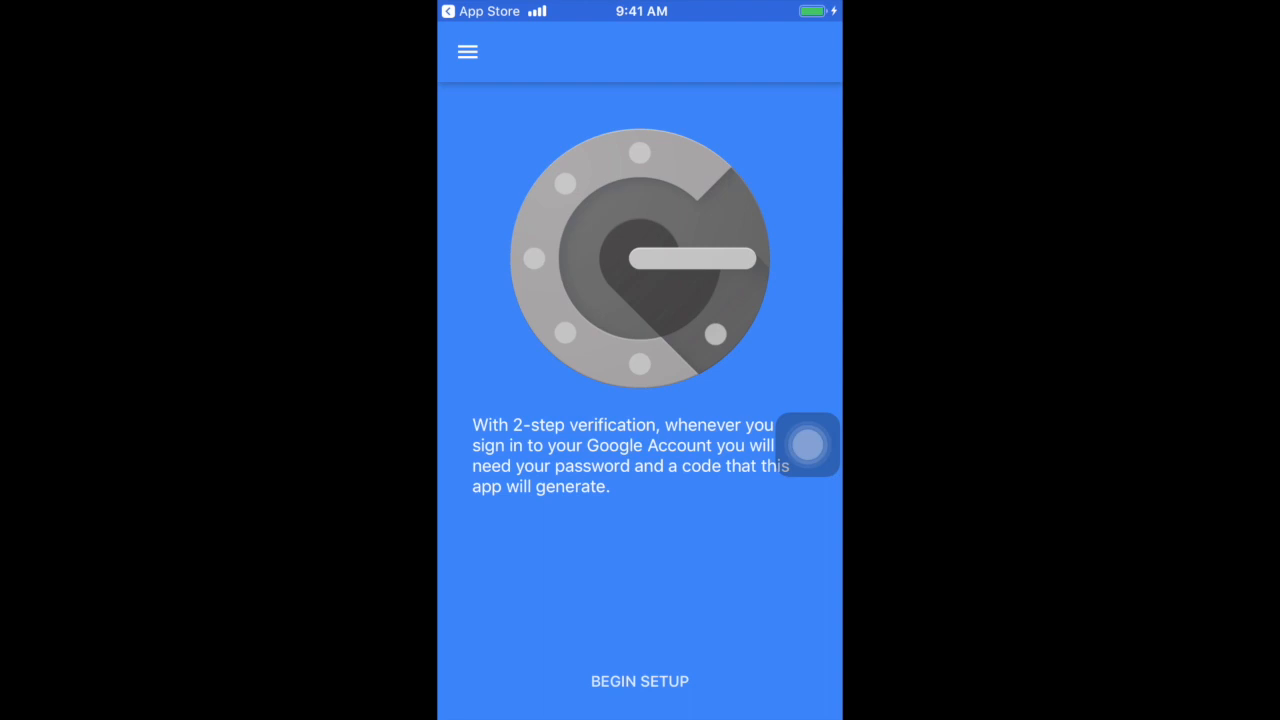
left_click(639, 681)
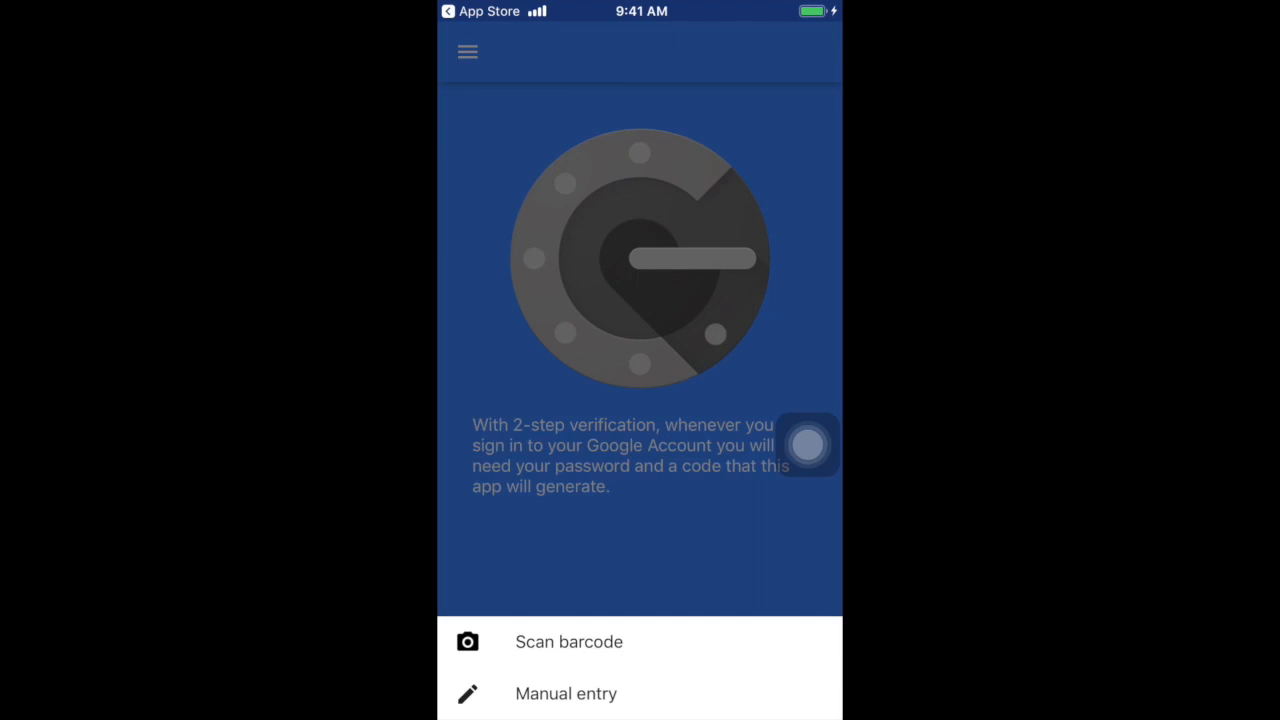
left_click(568, 642)
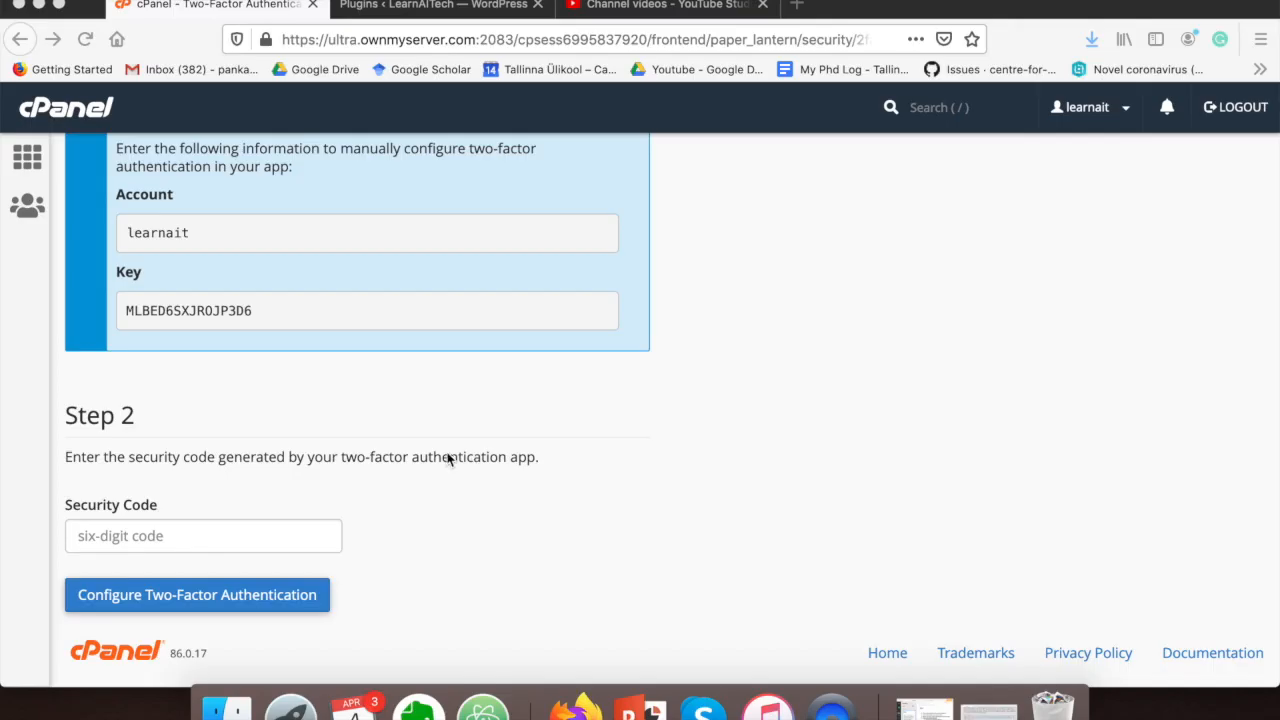
left_click(203, 535)
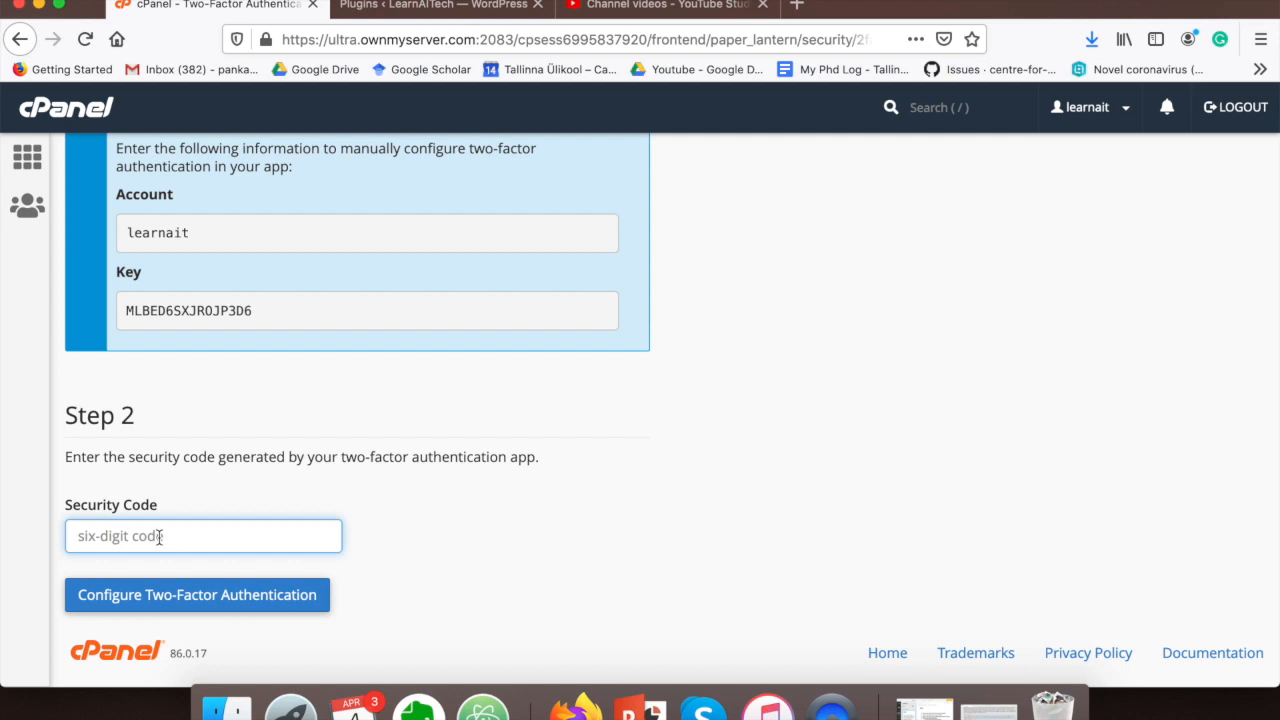
left_click(203, 535)
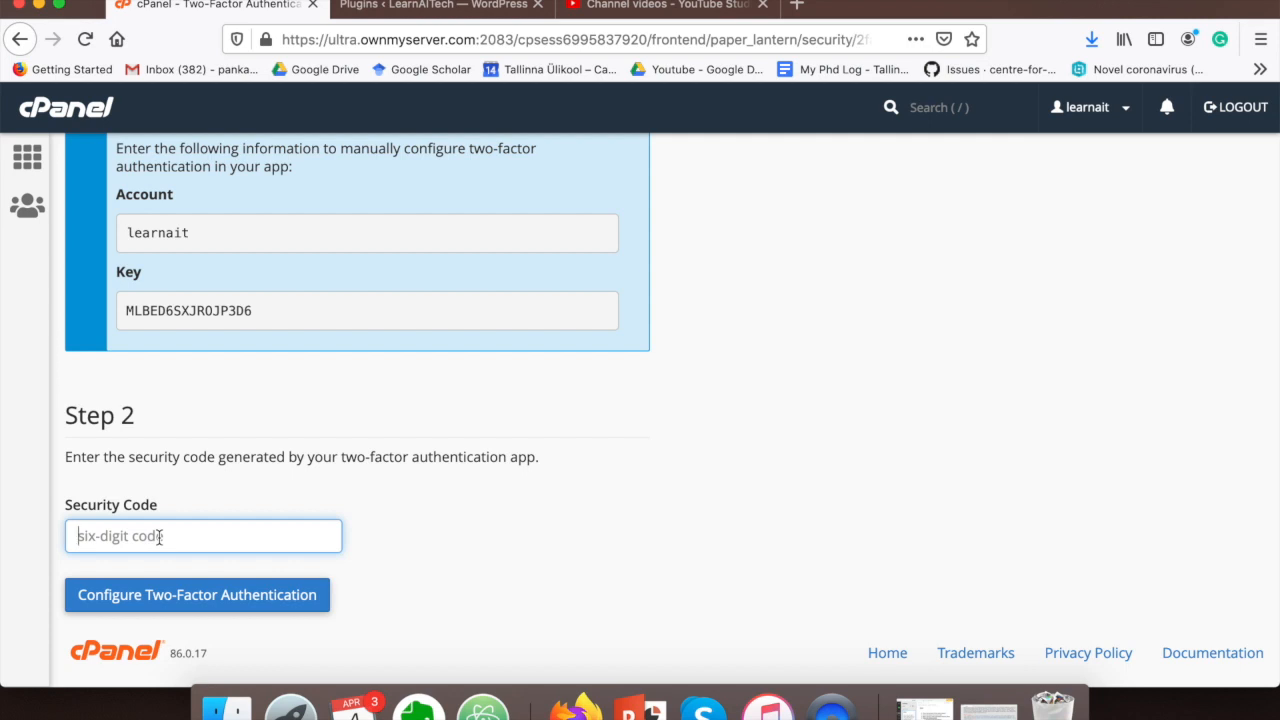
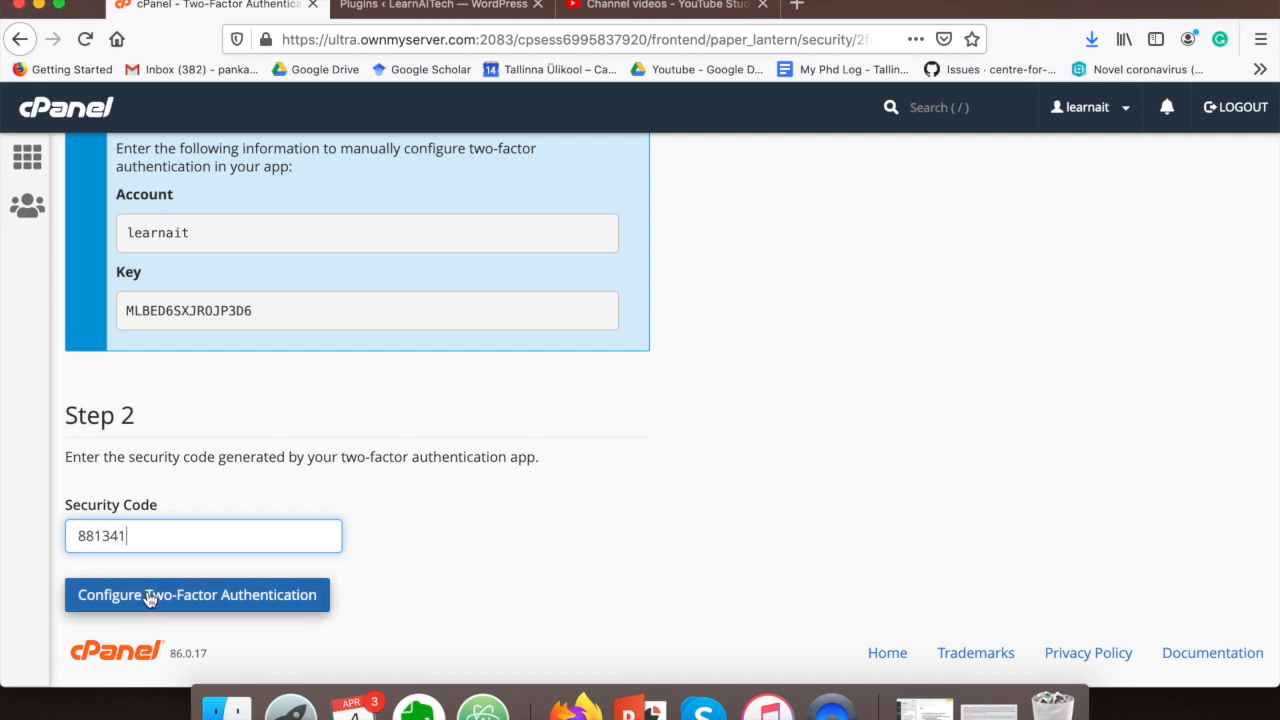
left_click(196, 594)
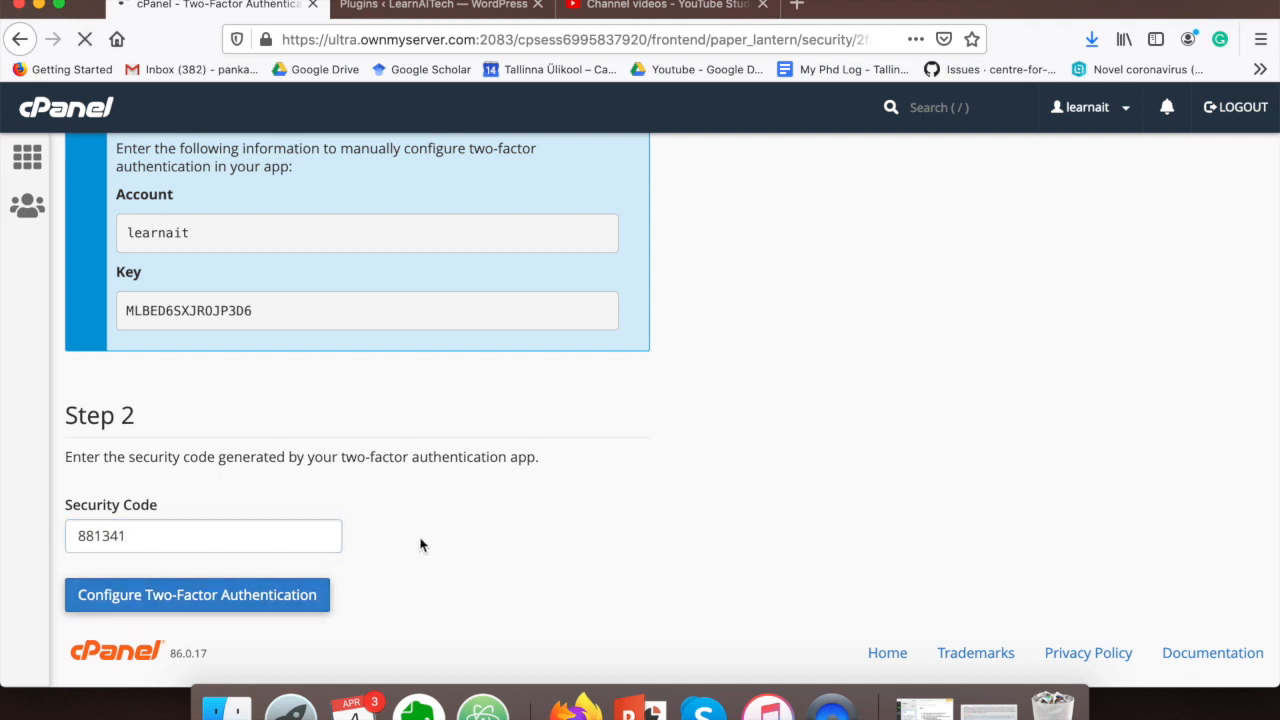
left_click(196, 594)
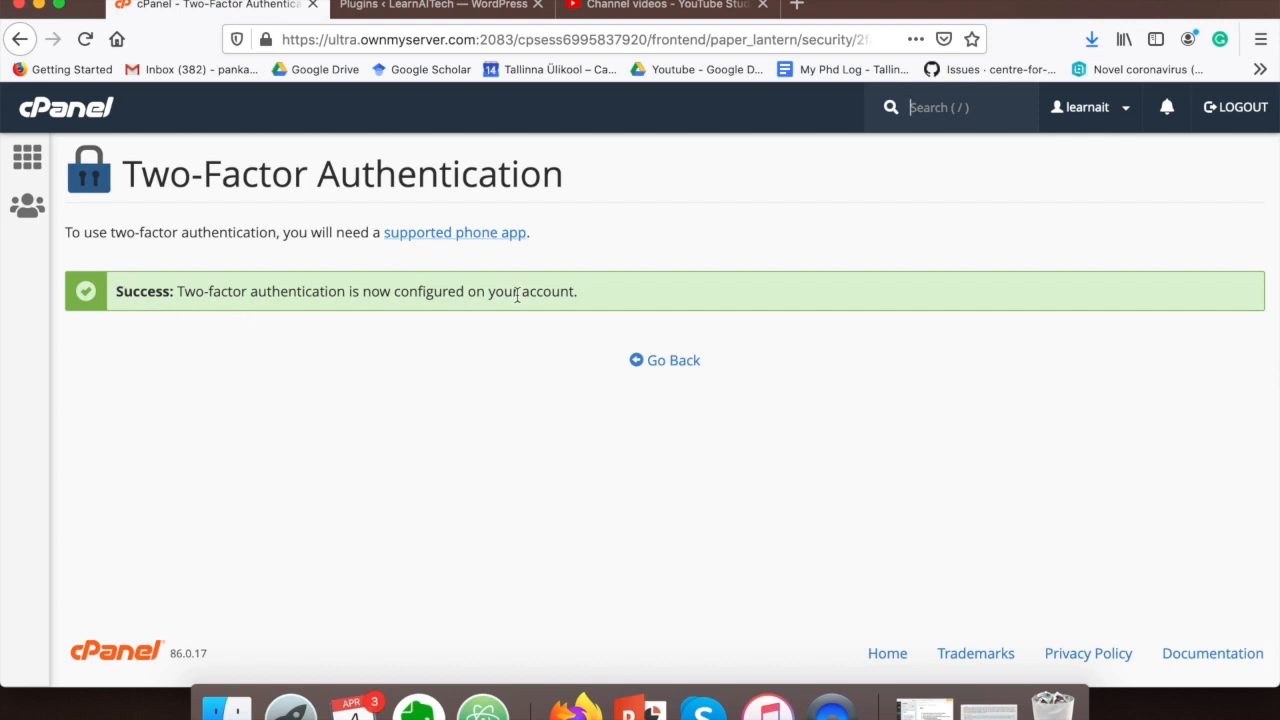
mouse_move(311, 283)
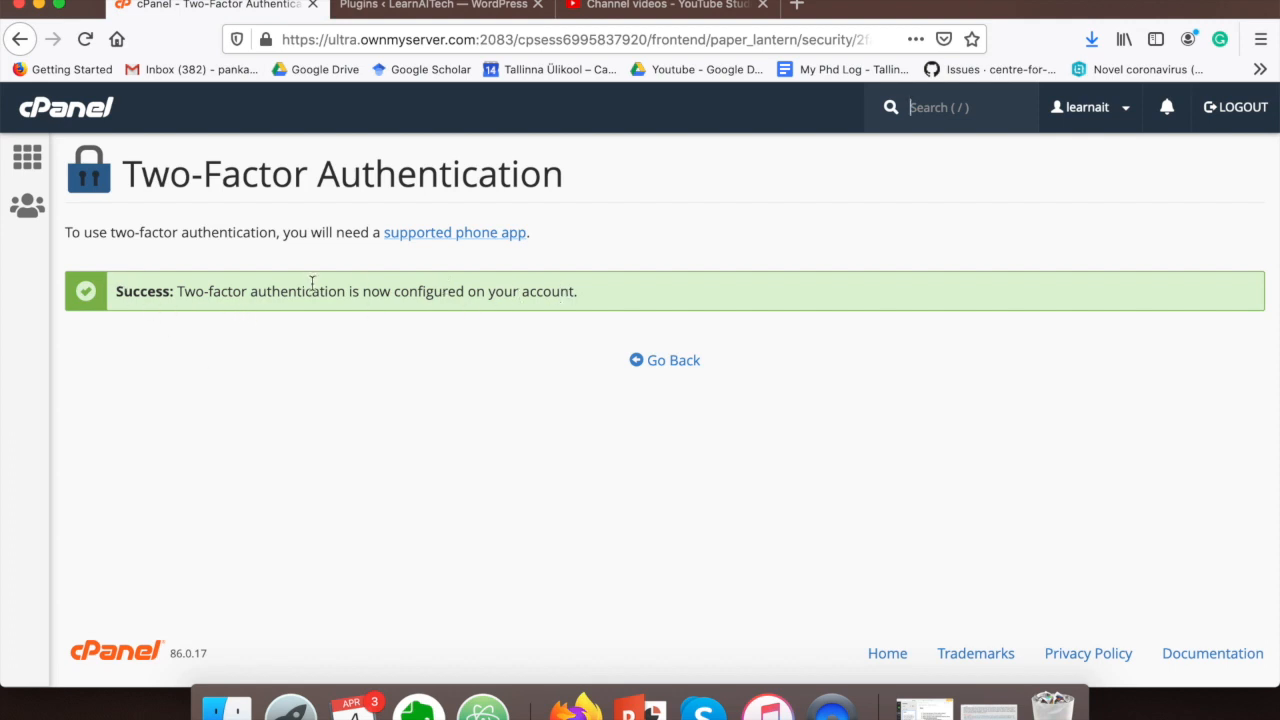
mouse_move(399, 245)
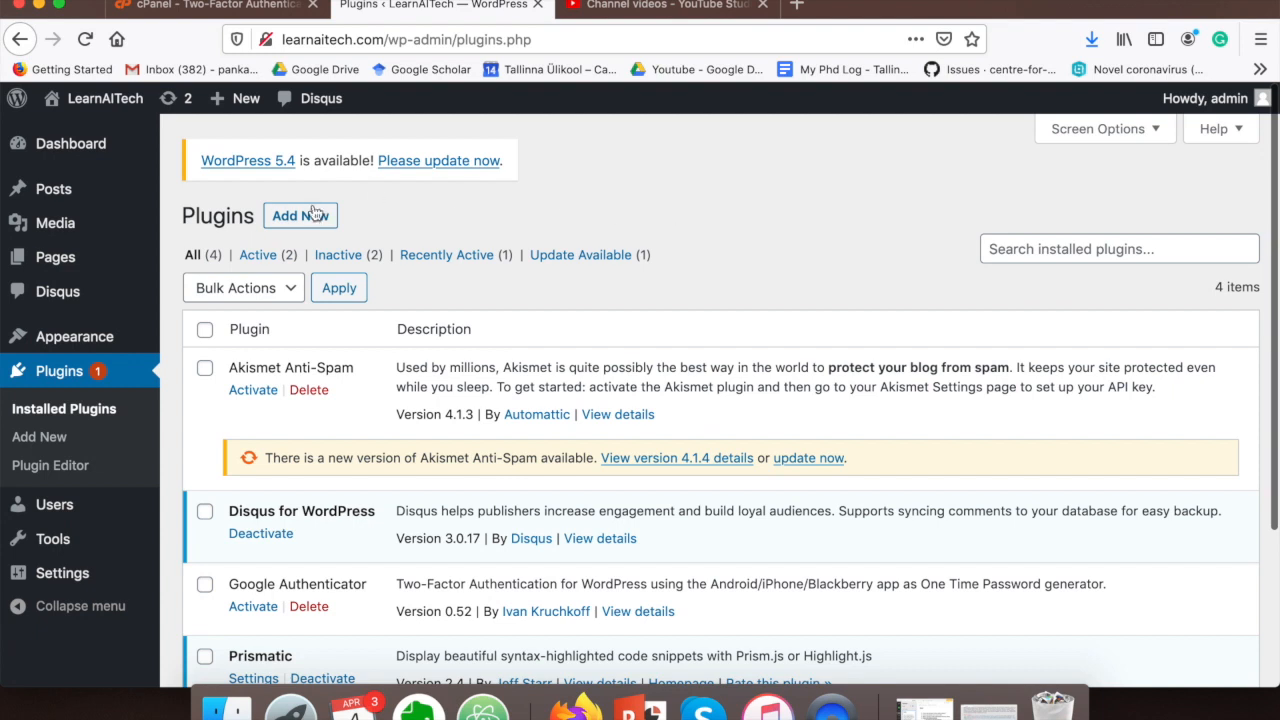
- Search new plugins for Google Authenticator and activate that plugin
left_click(300, 215)
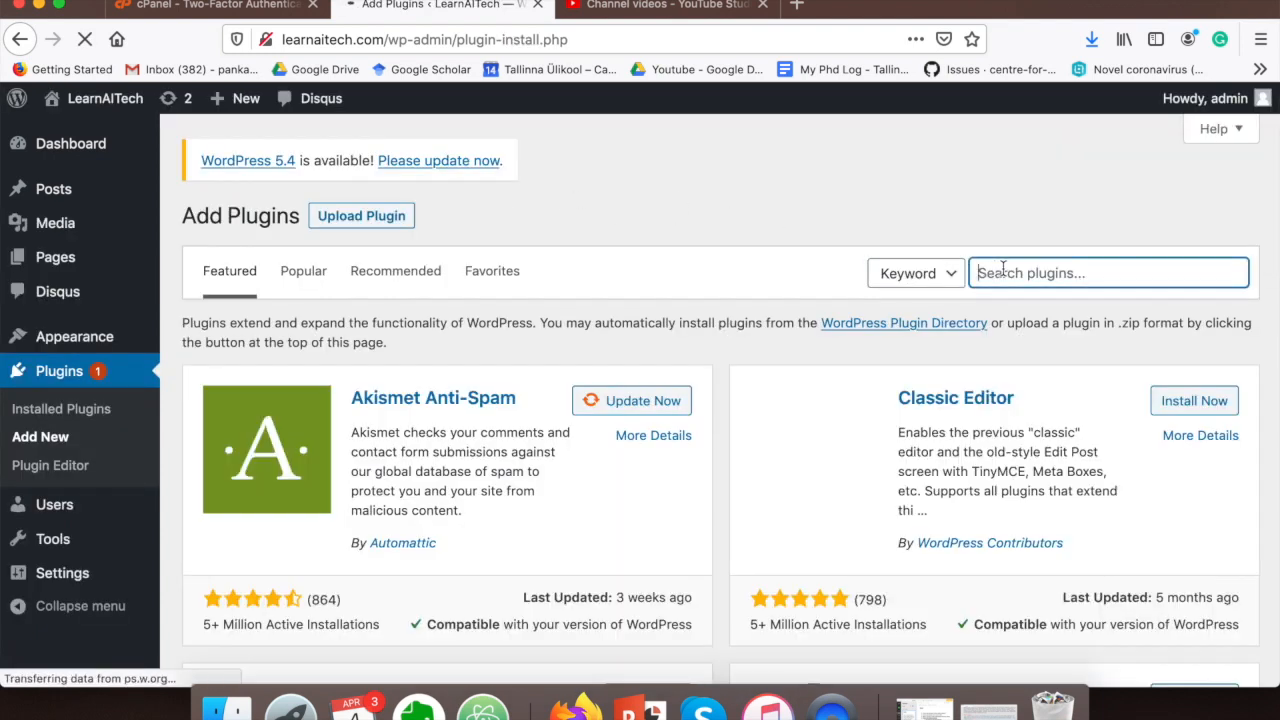
type("gle Authenticator")
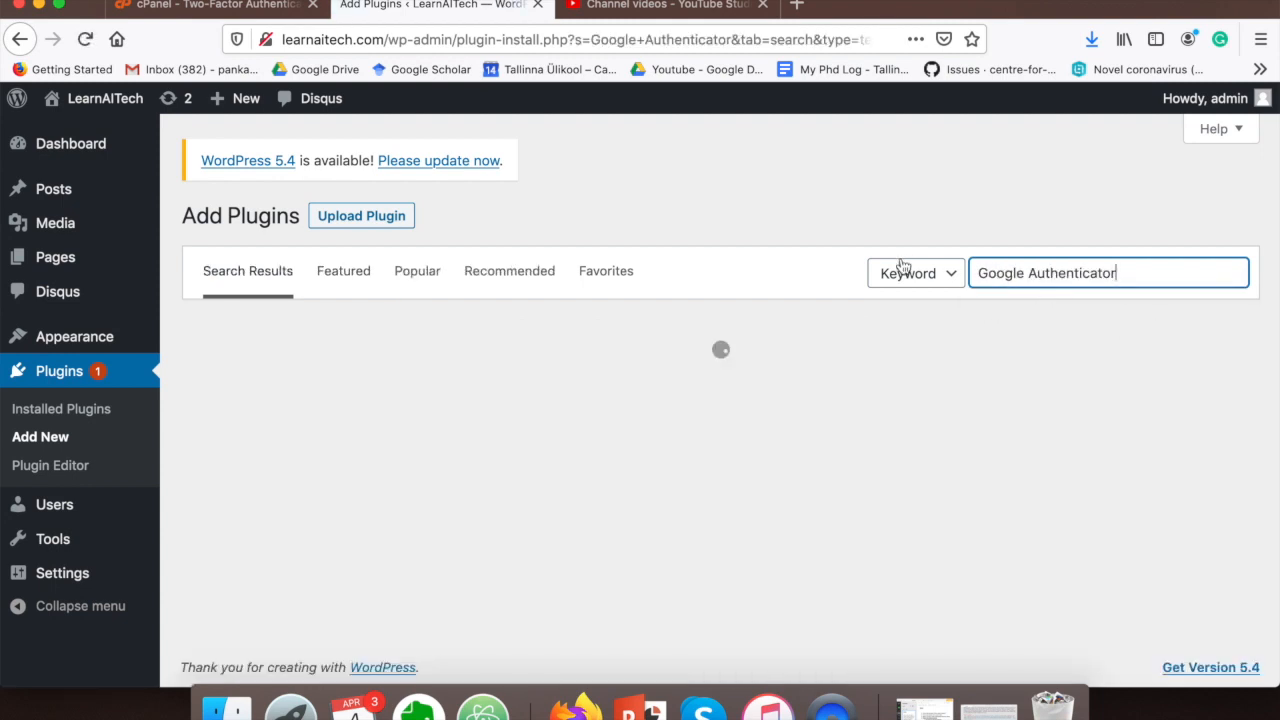
mouse_move(905, 288)
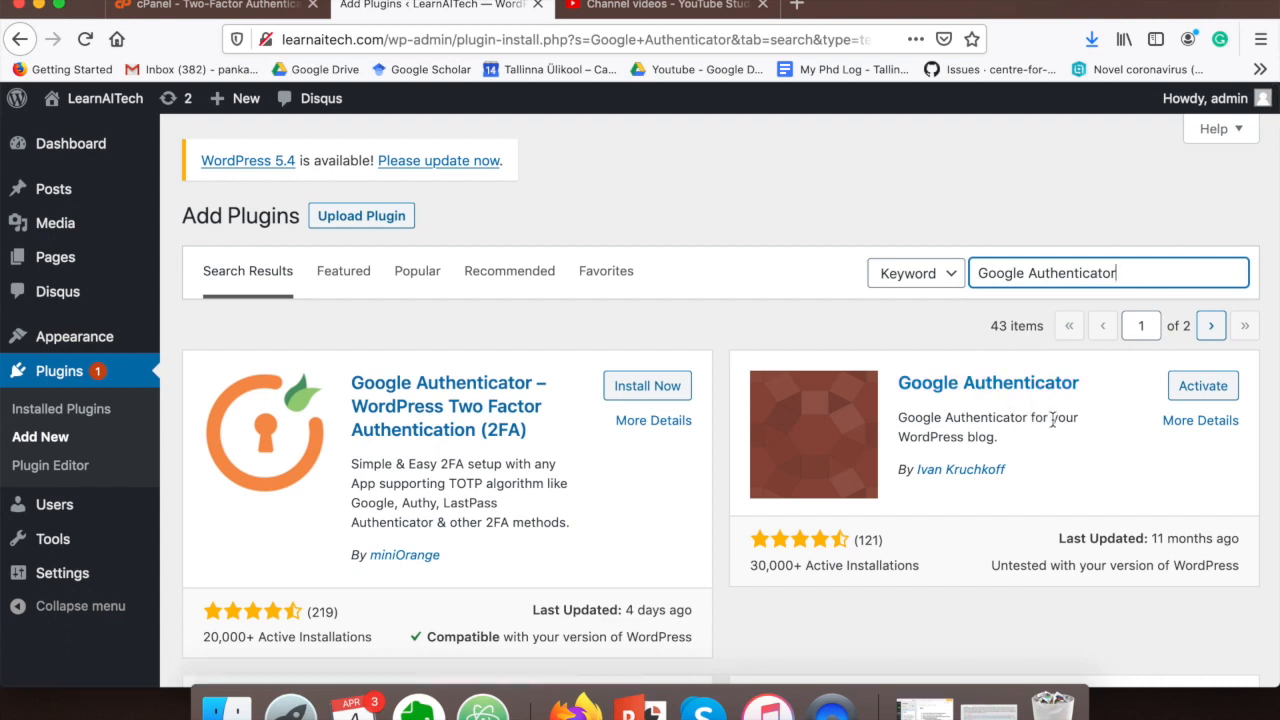
mouse_move(1203, 386)
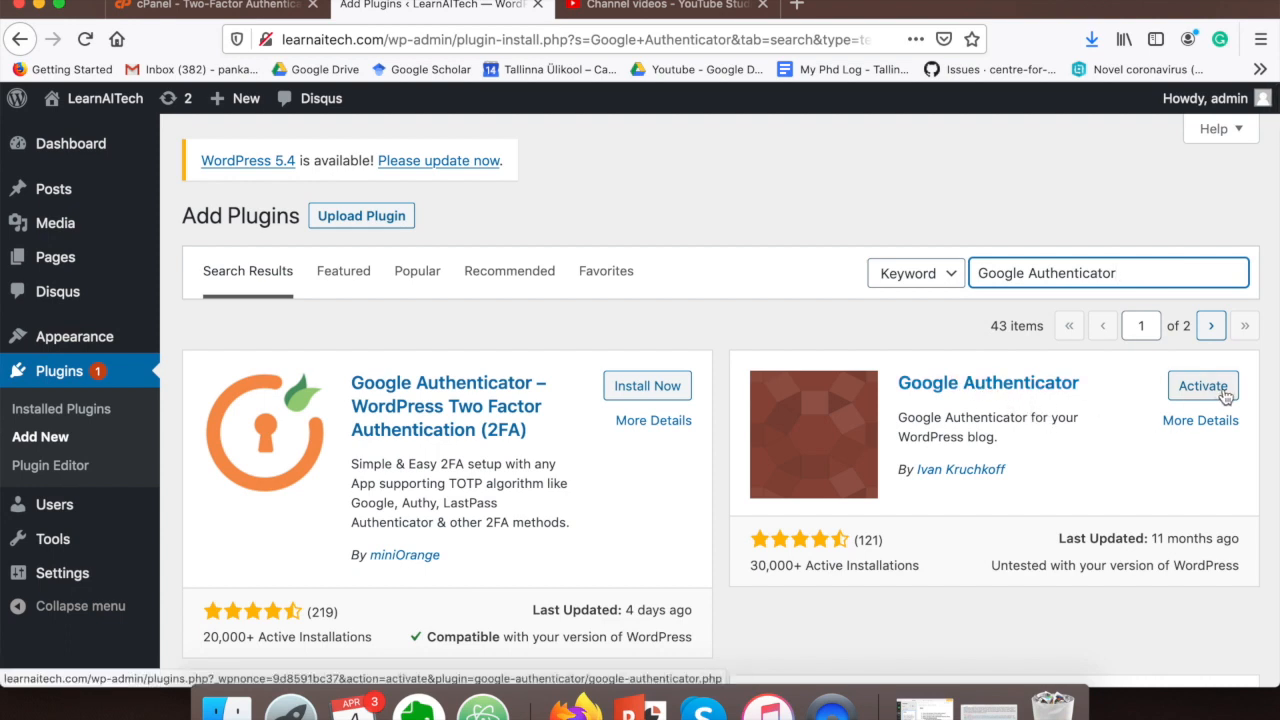
left_click(1202, 386)
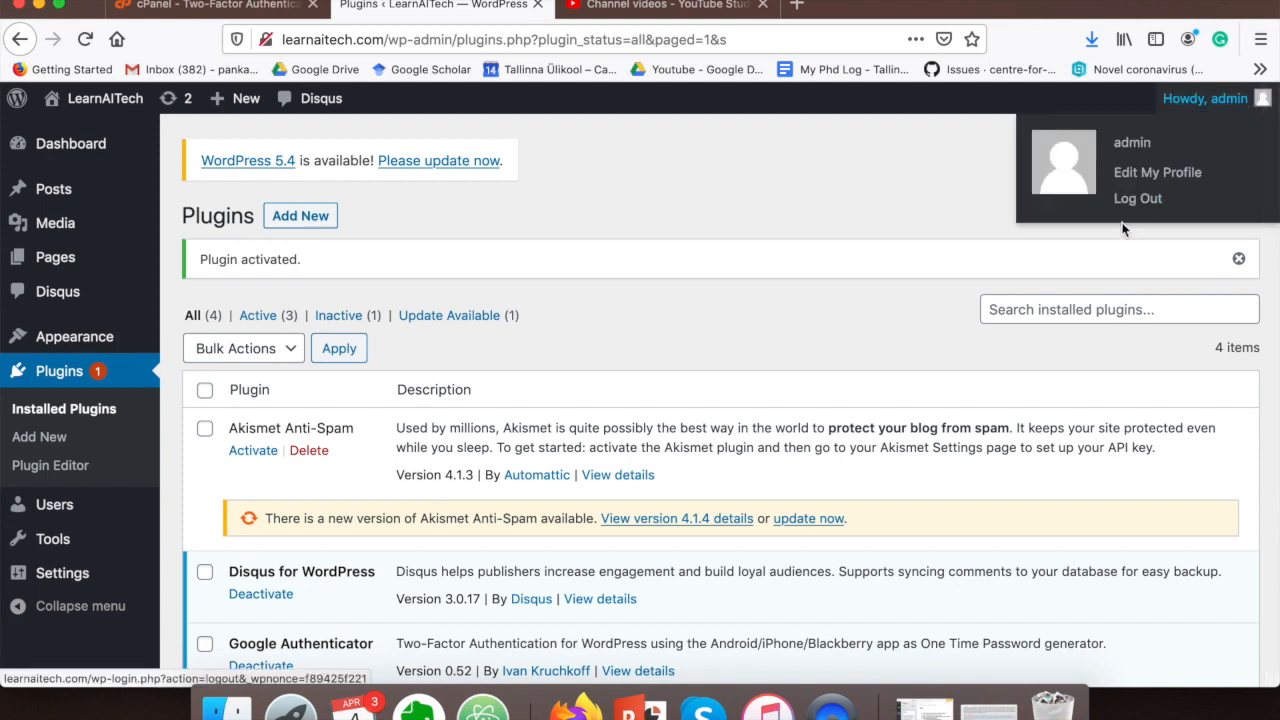
- Log out of WordPress Admin from the Howdy, admin menu
left_click(1137, 198)
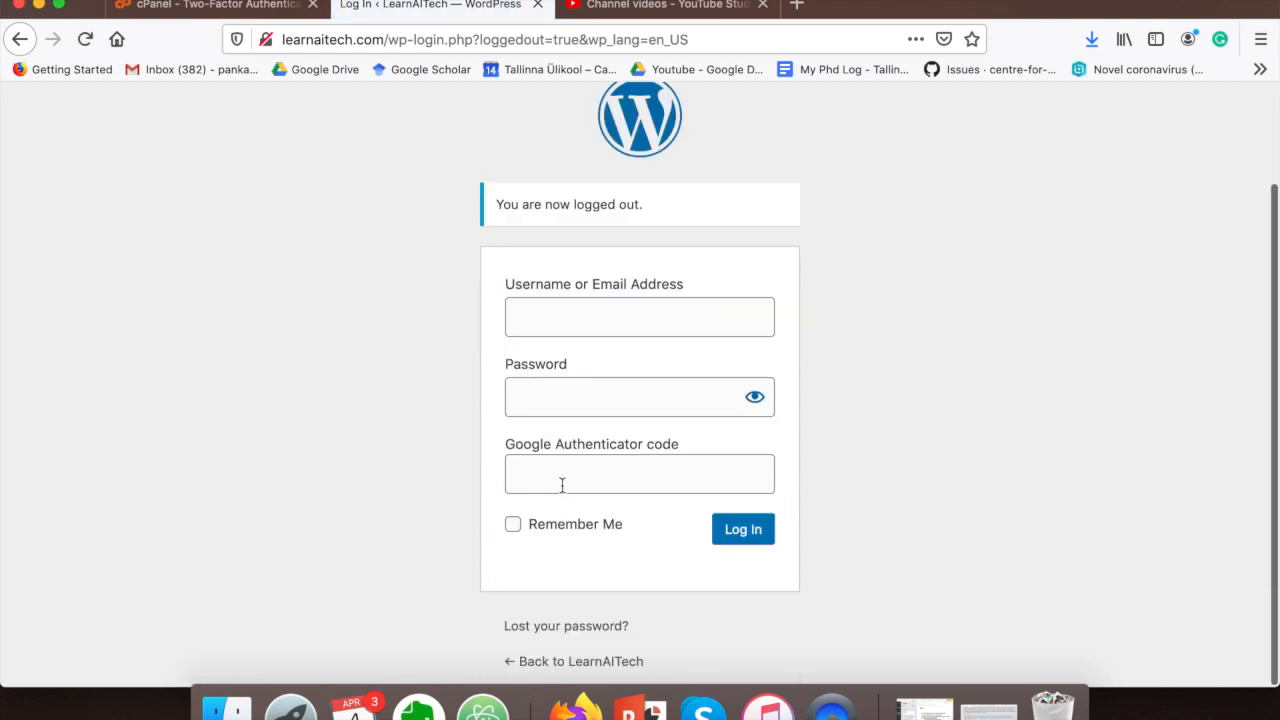
mouse_move(378, 454)
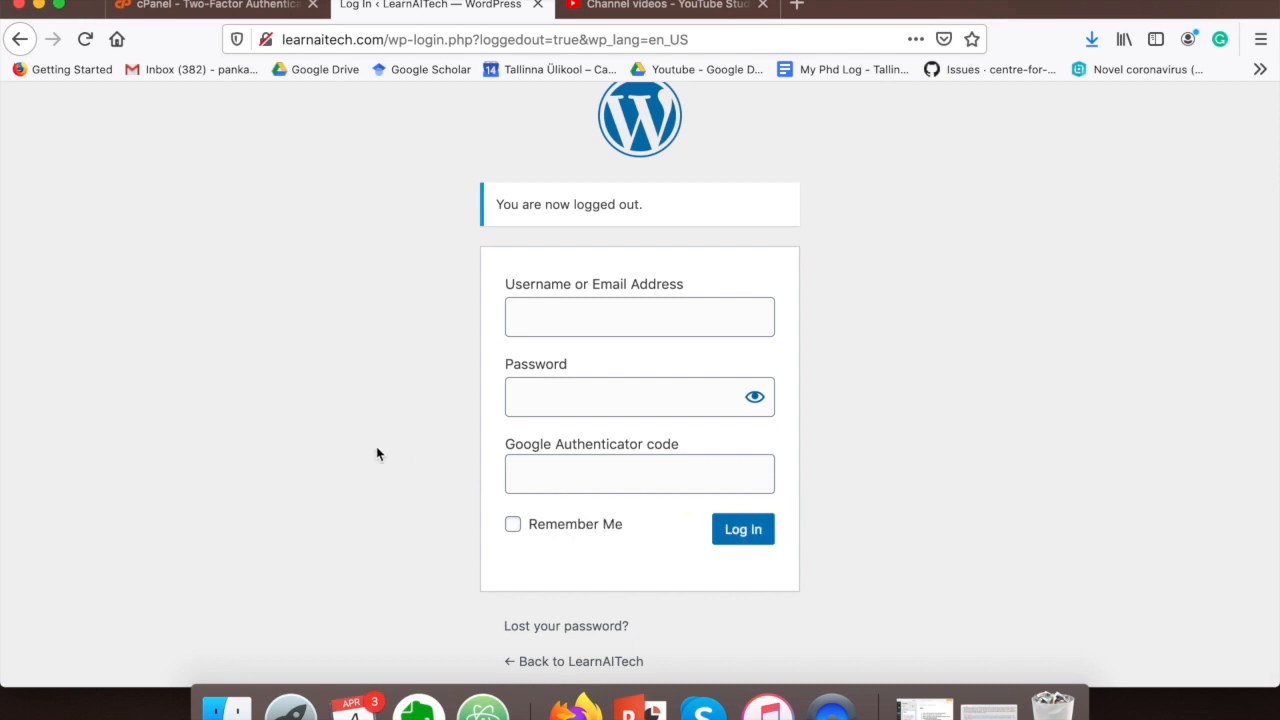